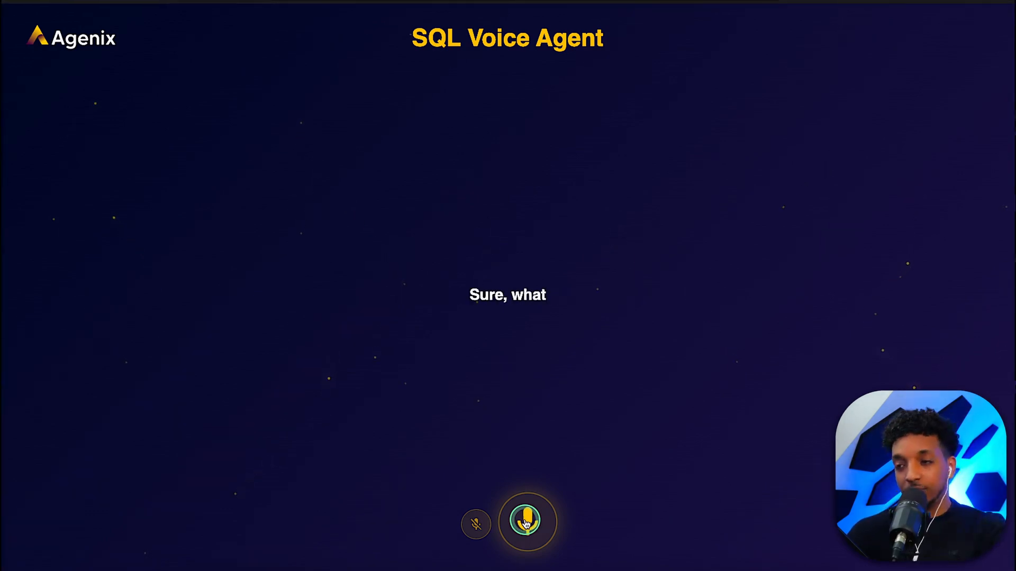
Ask the voice agent for 2023 total revenue, then a bar chart of the top 5 products by sales
left_click(477, 523)
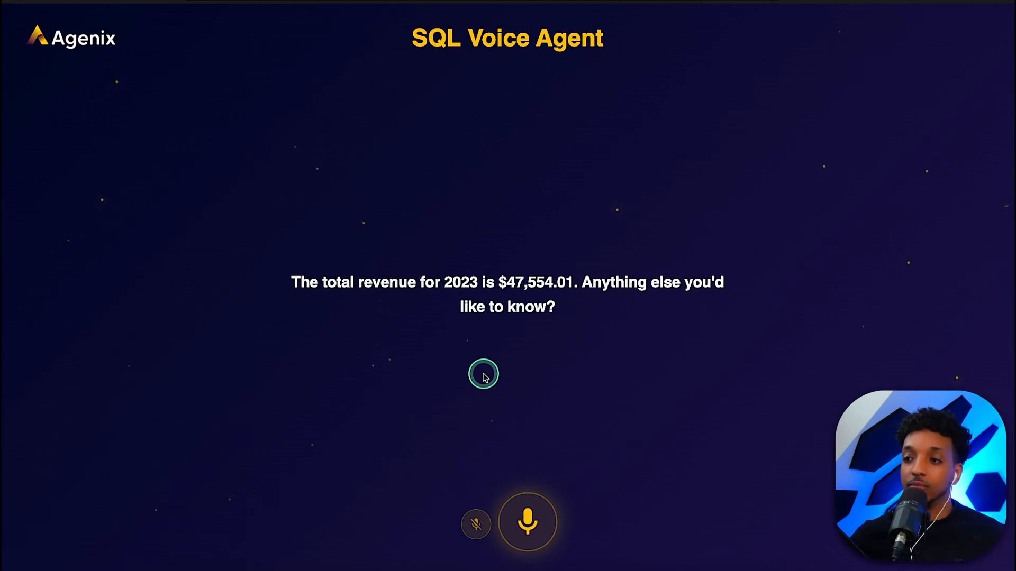
left_click(476, 522)
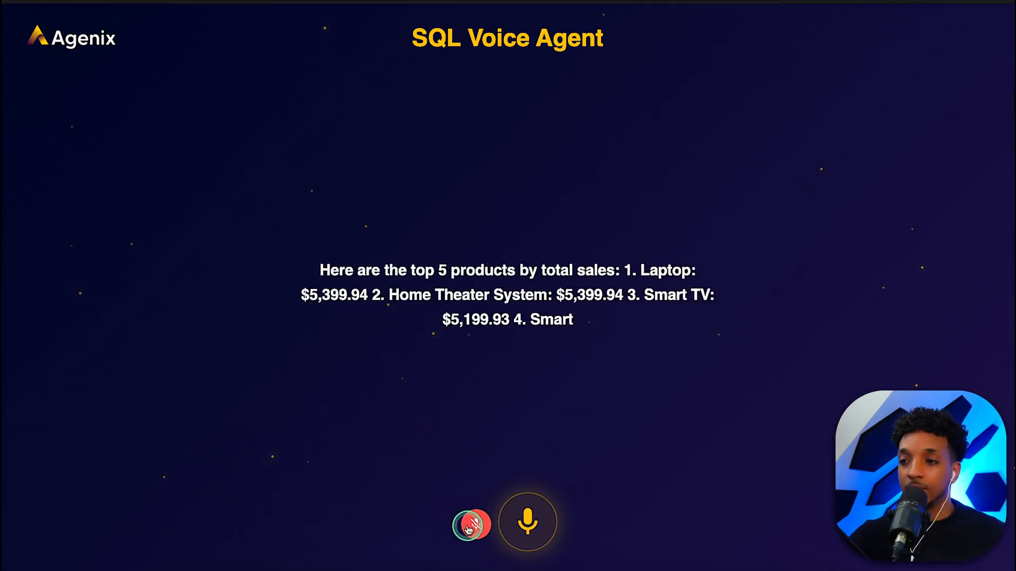
left_click(472, 524)
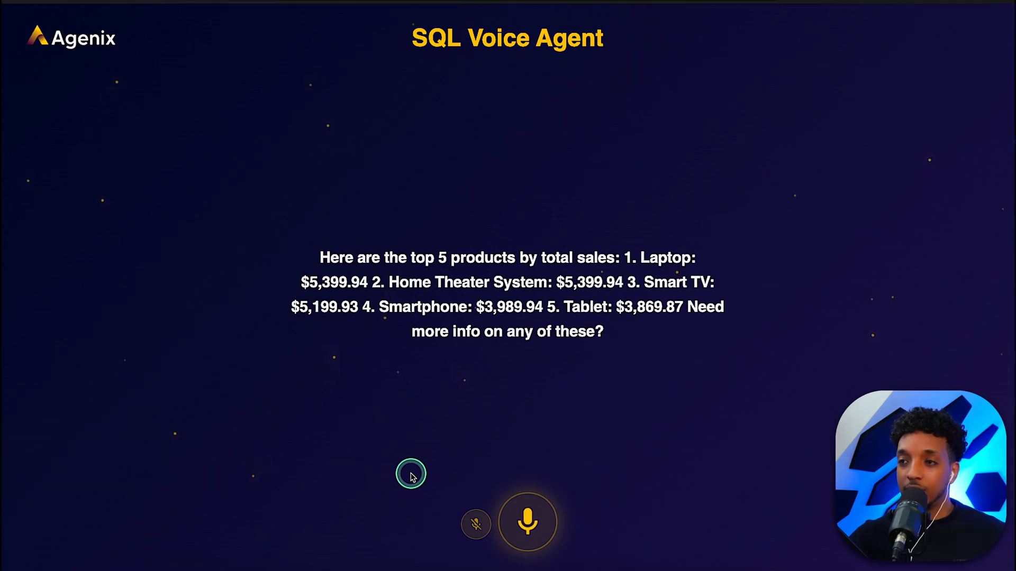
left_click(476, 524)
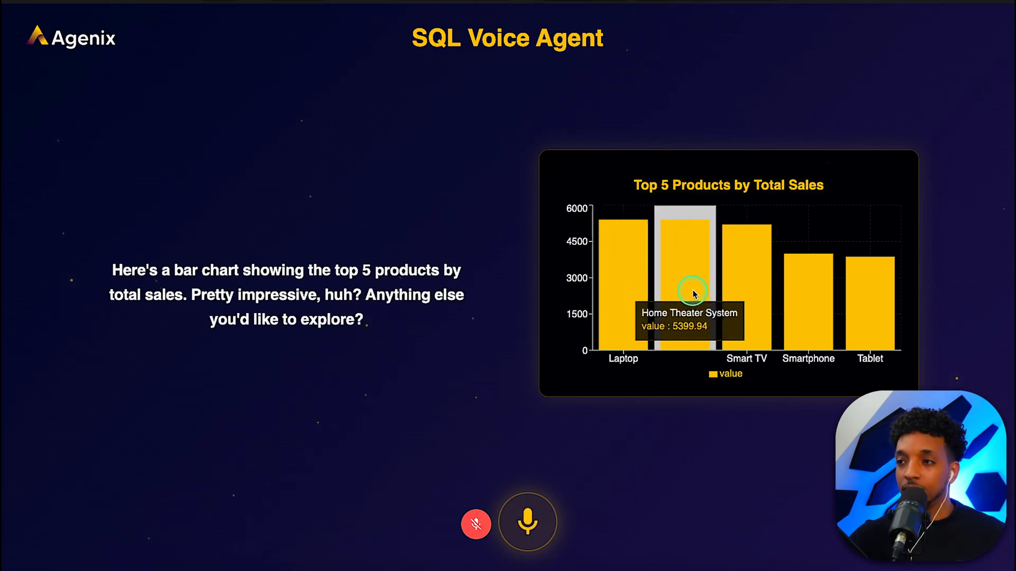
mouse_move(854, 295)
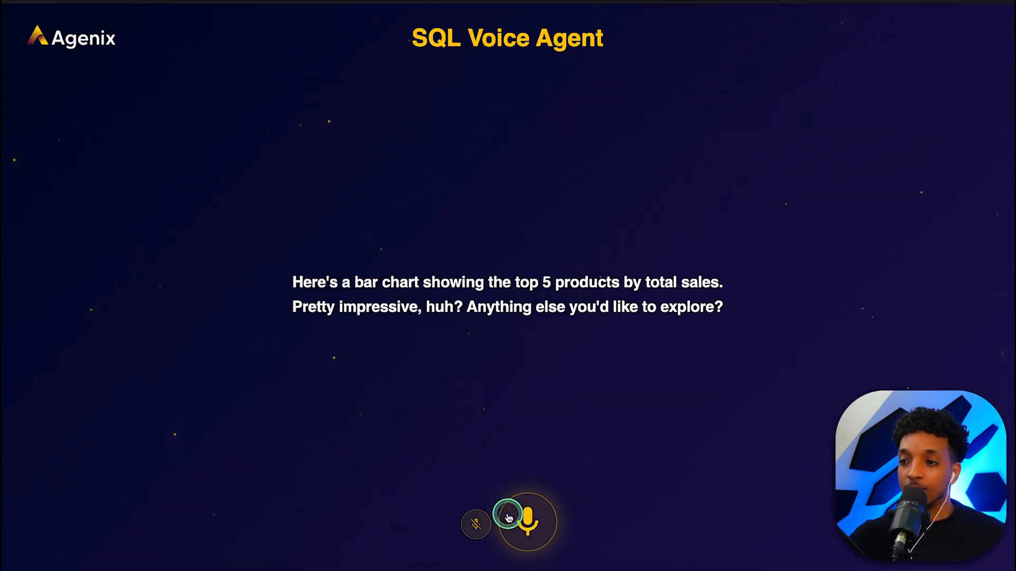
Turn on the mic and ask for a line chart of 2023 monthly total sales
left_click(476, 524)
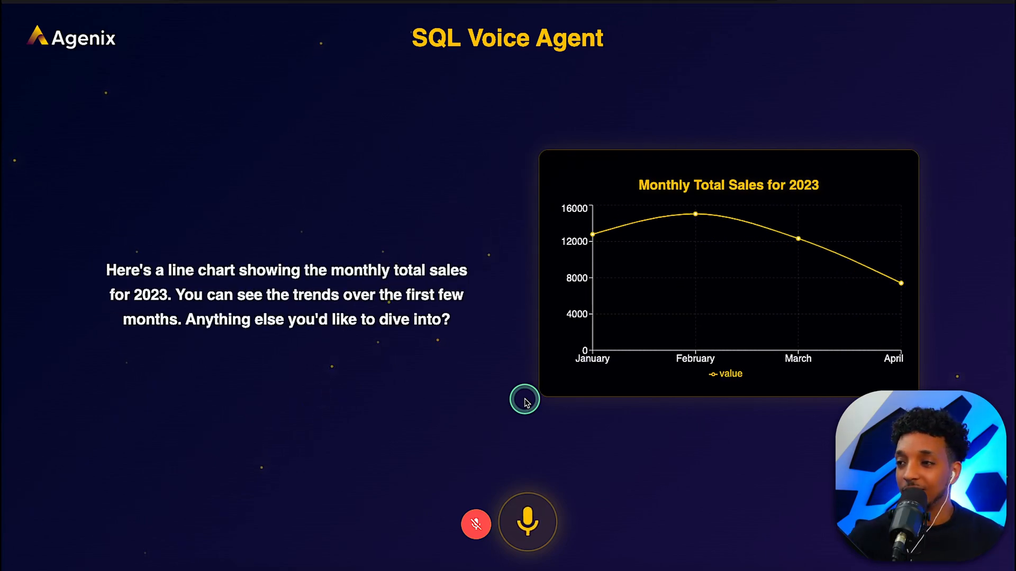
mouse_move(695, 305)
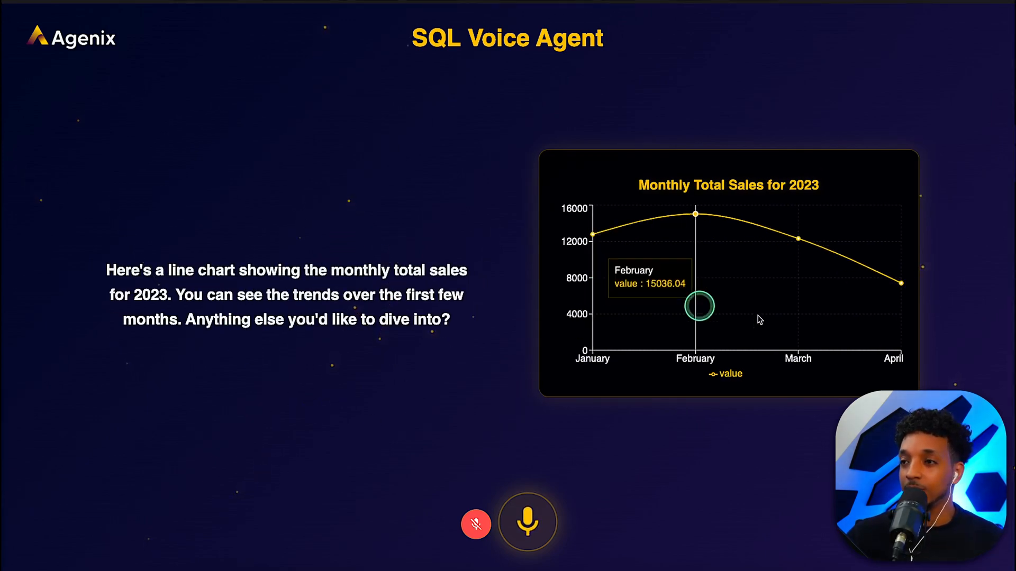
mouse_move(481, 491)
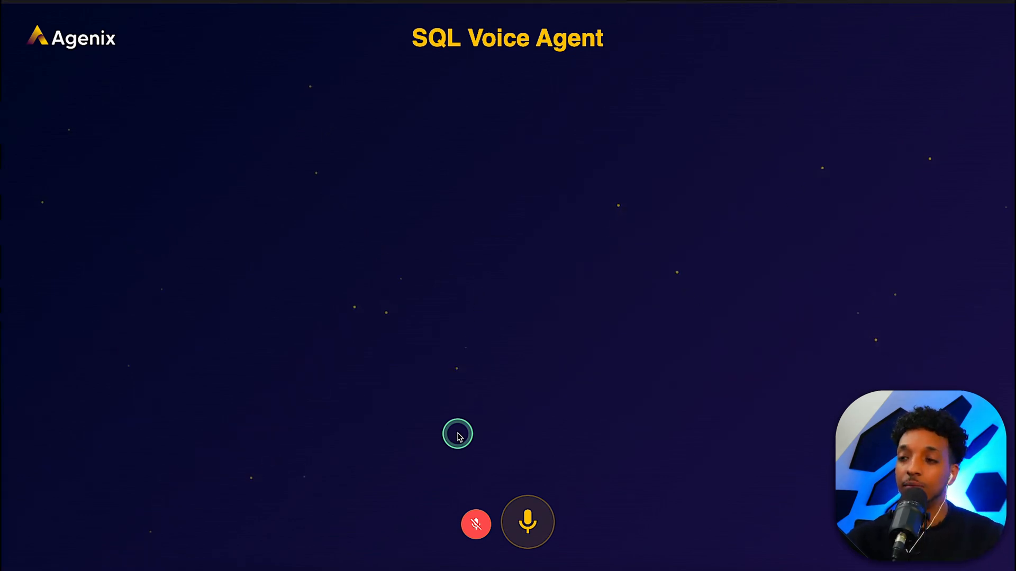
mouse_move(468, 429)
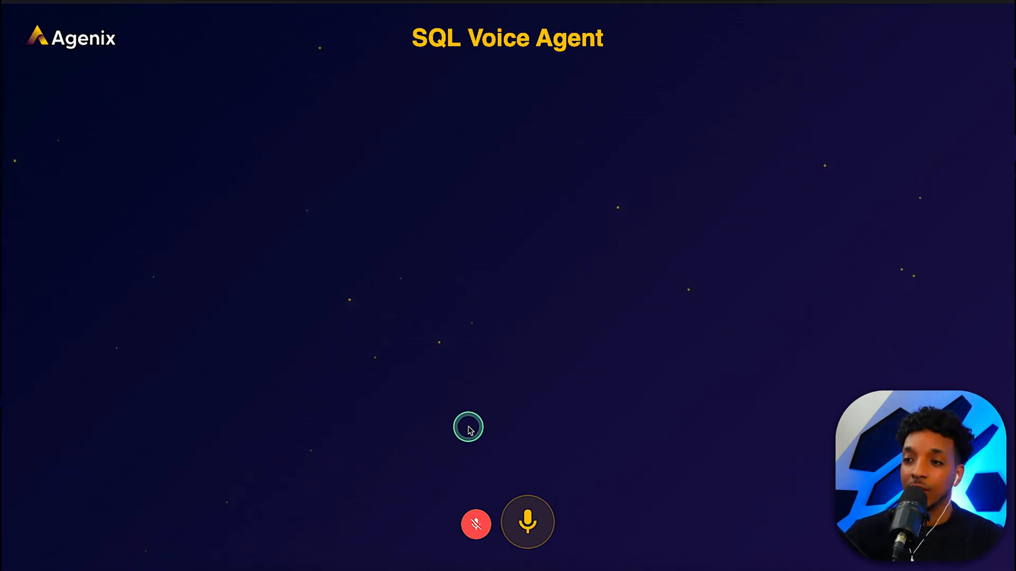
mouse_move(445, 353)
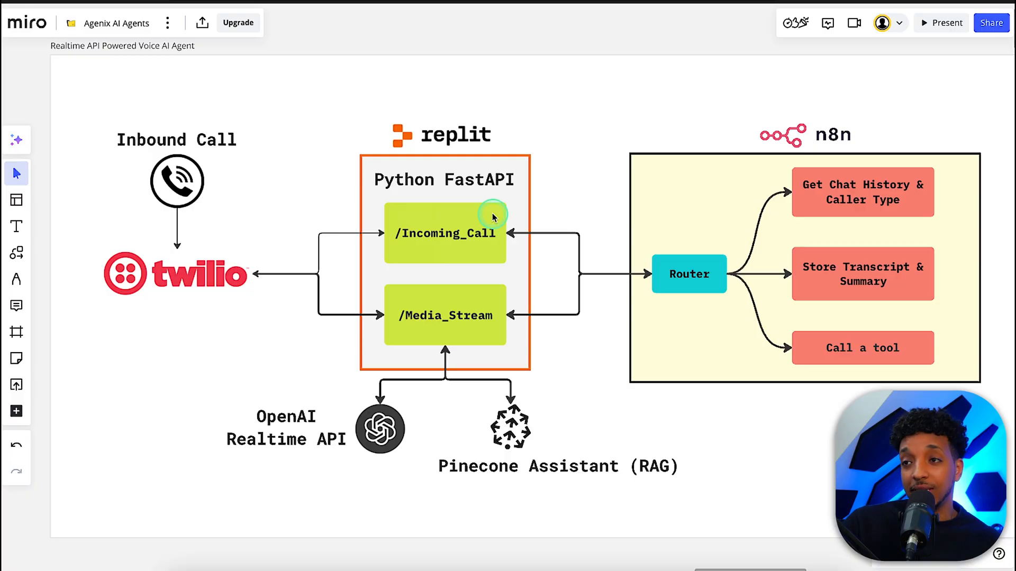
mouse_move(386, 180)
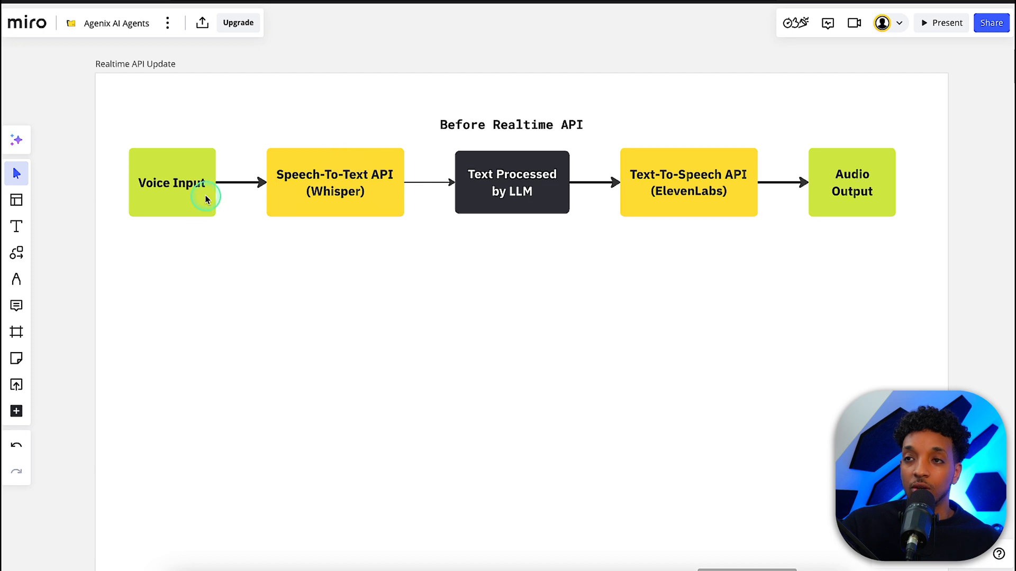
mouse_move(190, 144)
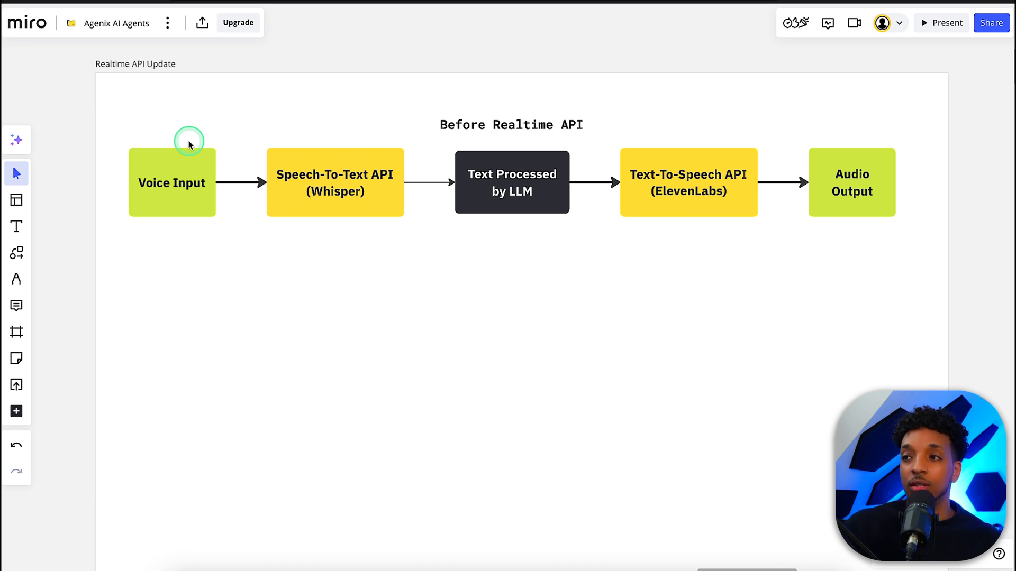
mouse_move(815, 226)
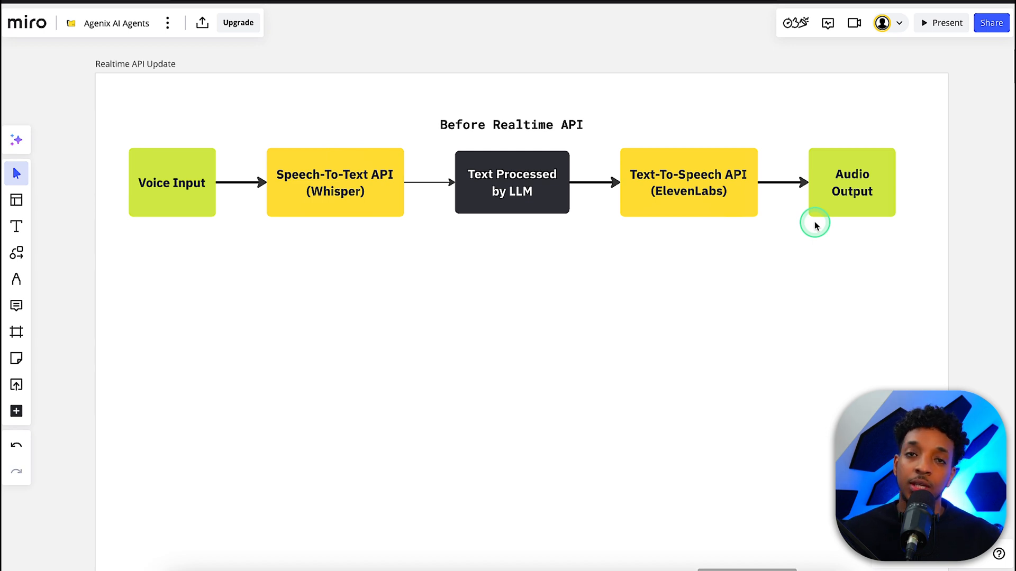
mouse_move(846, 342)
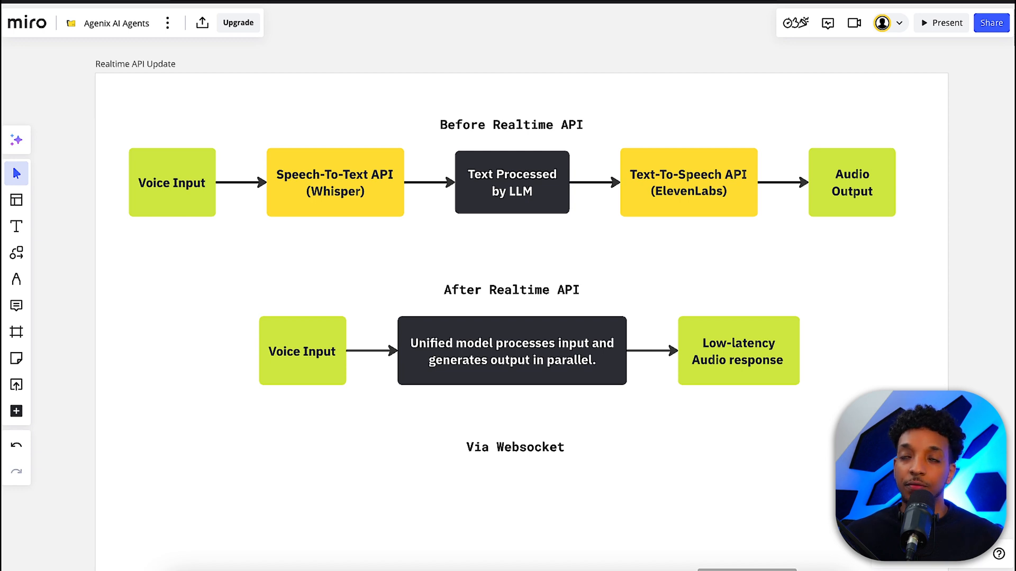
Reveal the 'After Realtime API' flow in the Realtime API Update frame
left_click(451, 141)
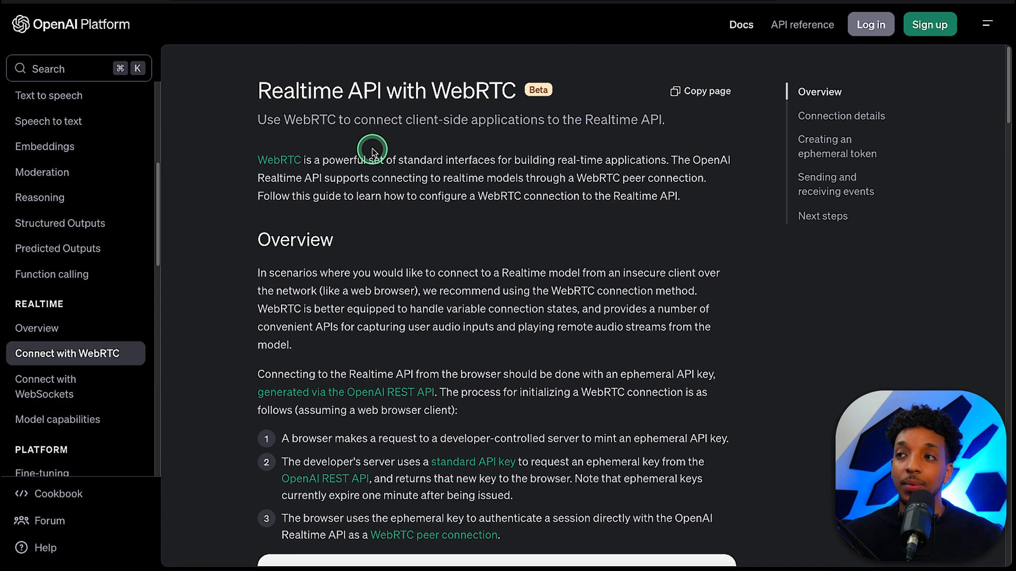
Open the 'Realtime API with WebRTC' guide and scroll through it
double_click(477, 91)
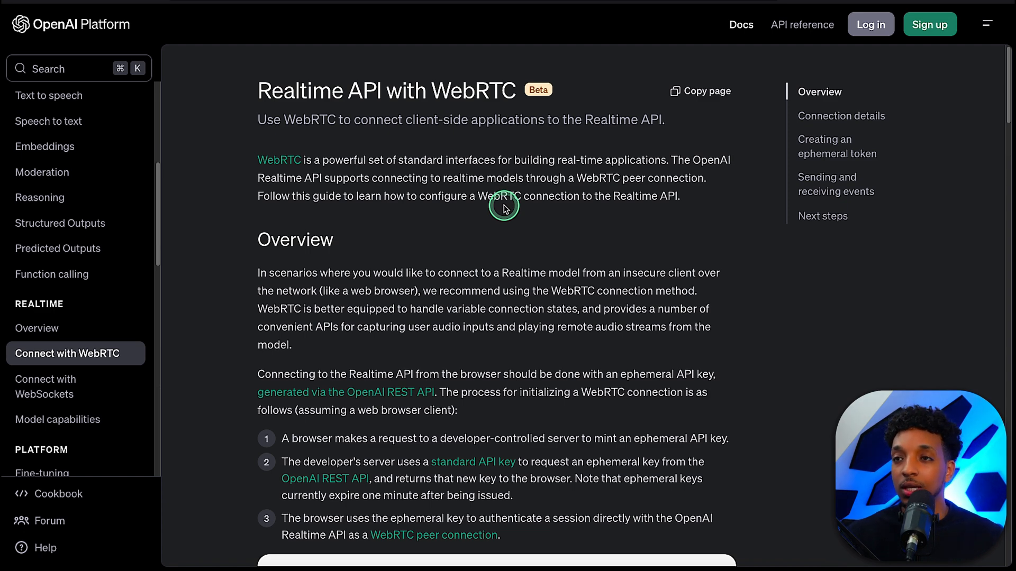
scroll("down", 3)
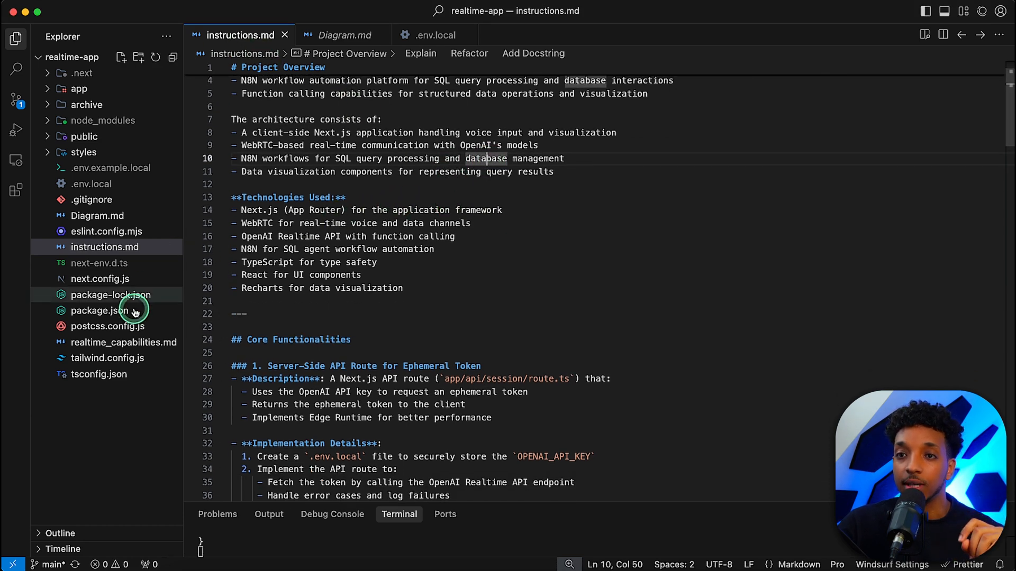
Skim realtime_capabilities.md on sessions and events, then go back to instructions.md
left_click(123, 342)
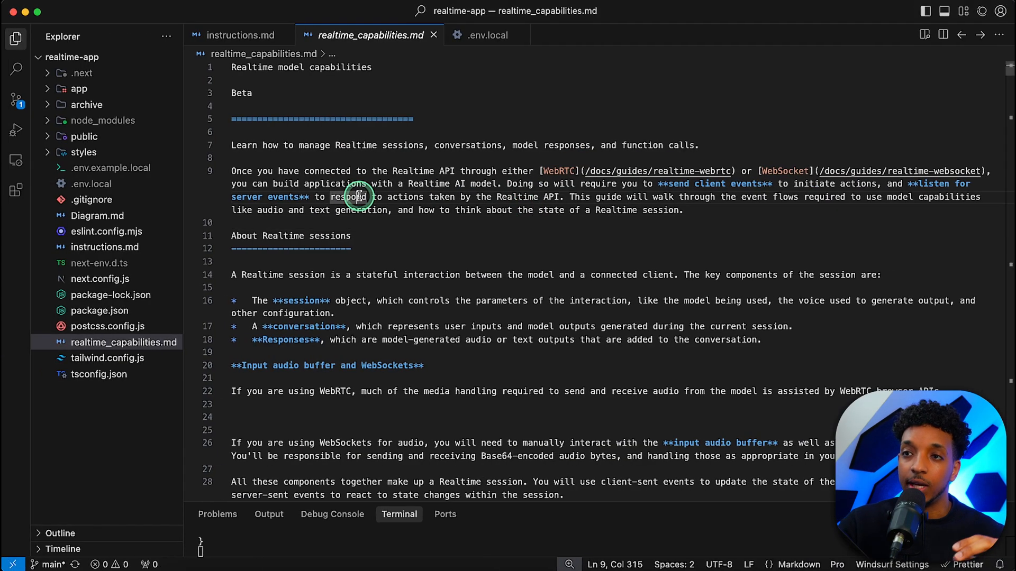
scroll("down", 3)
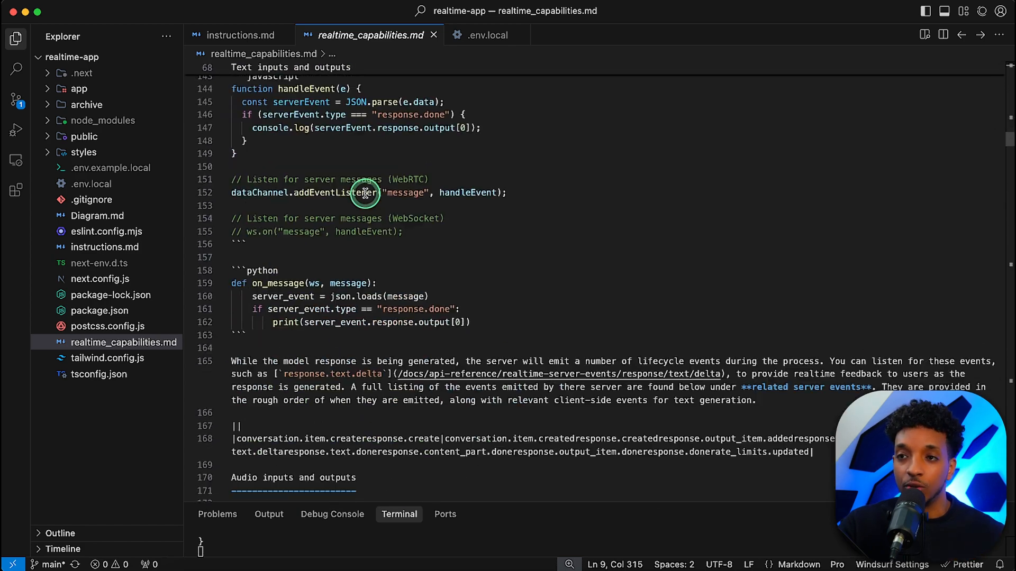
scroll("down", 3)
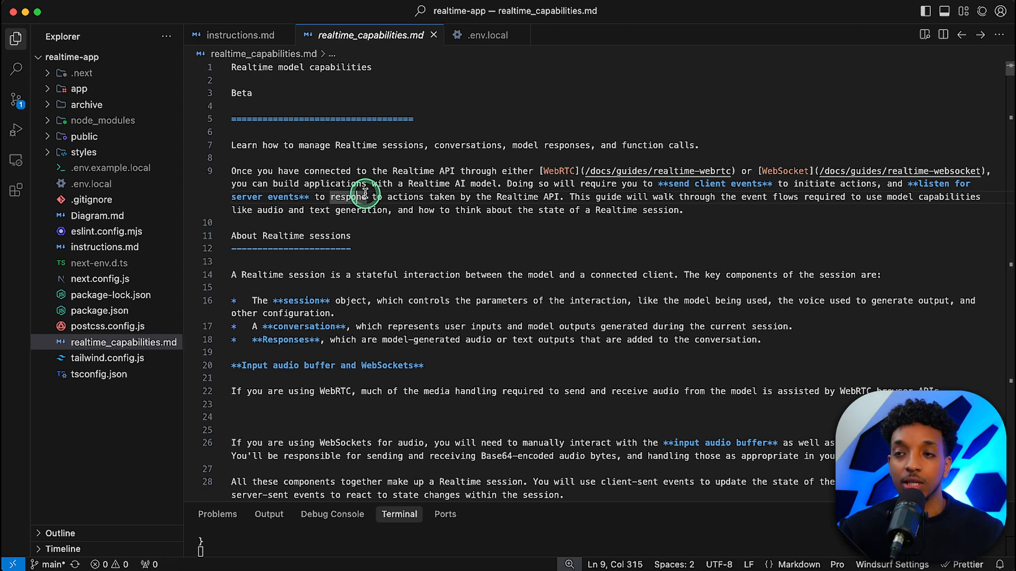
left_click(238, 35)
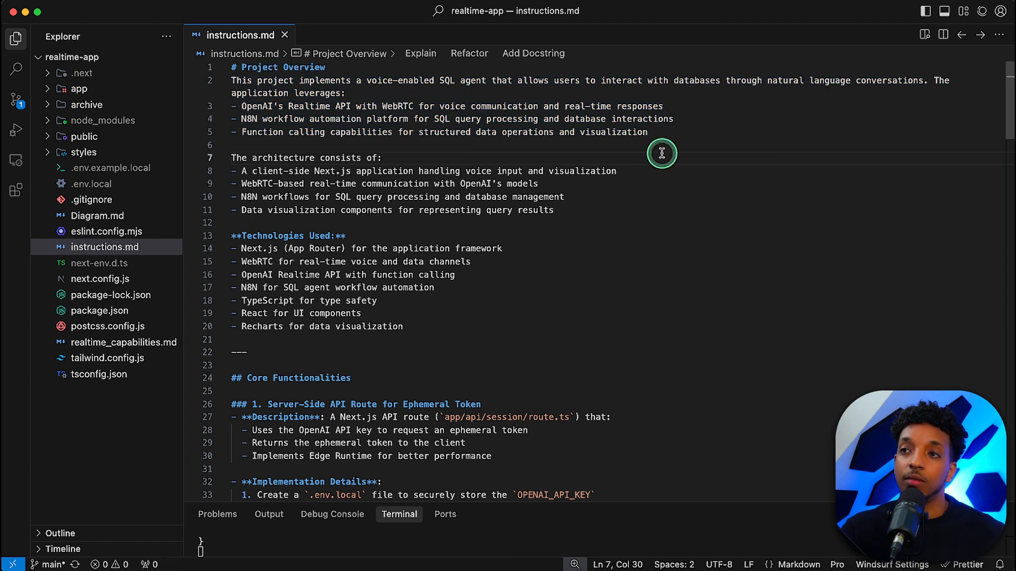
mouse_move(523, 102)
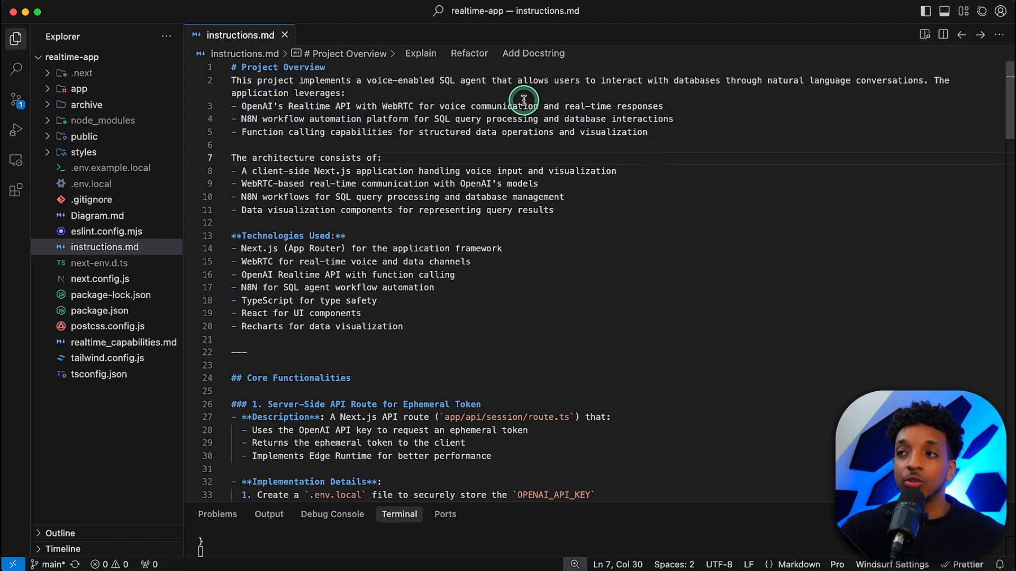
mouse_move(753, 102)
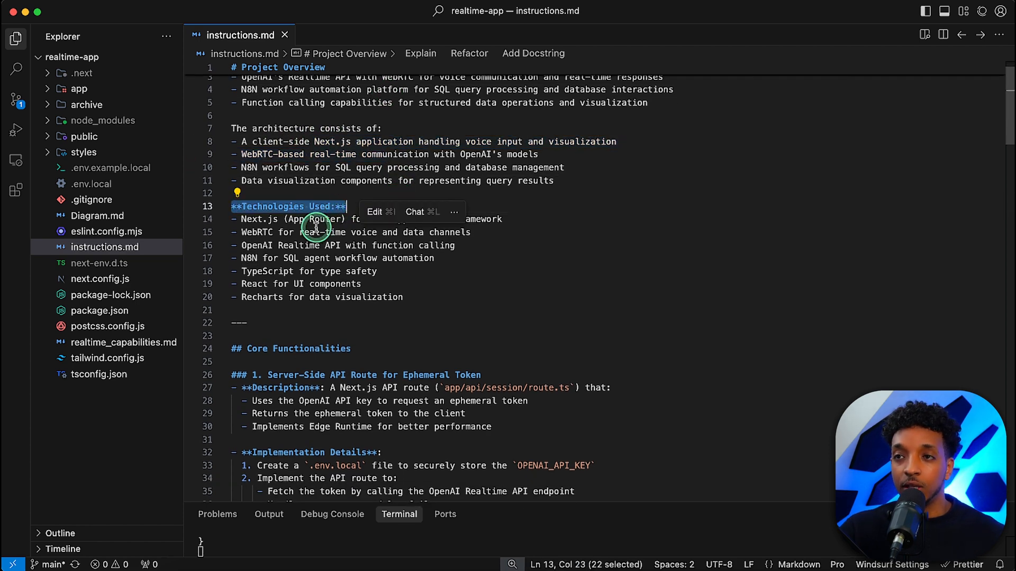
scroll("down", 3)
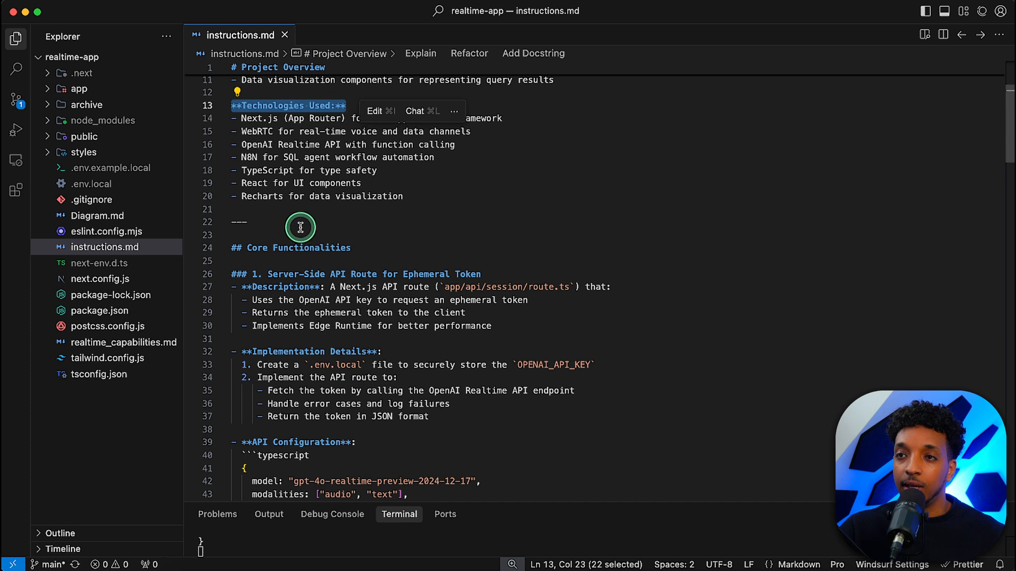
scroll("down", 3)
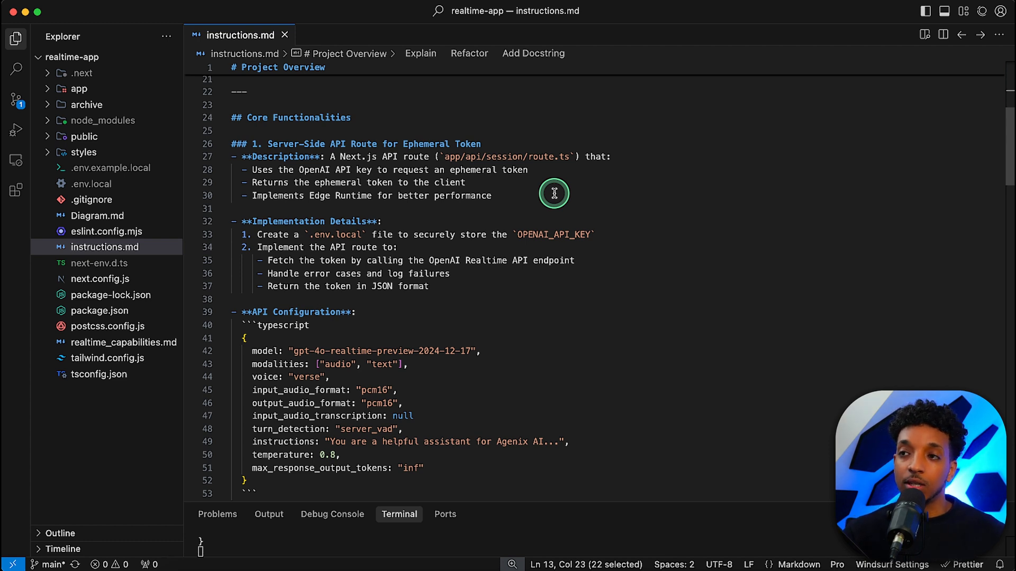
left_click(404, 208)
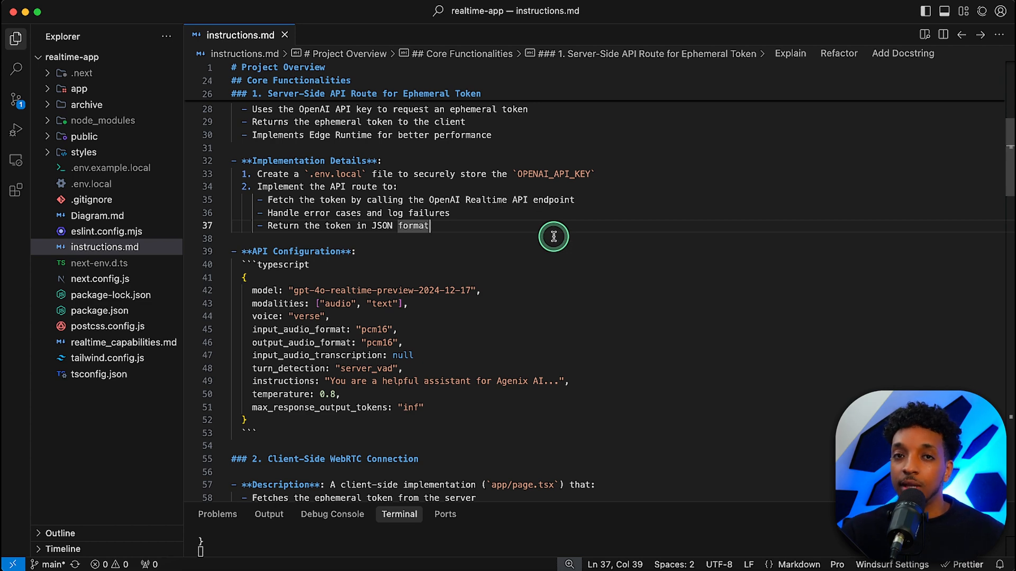
scroll("down", 3)
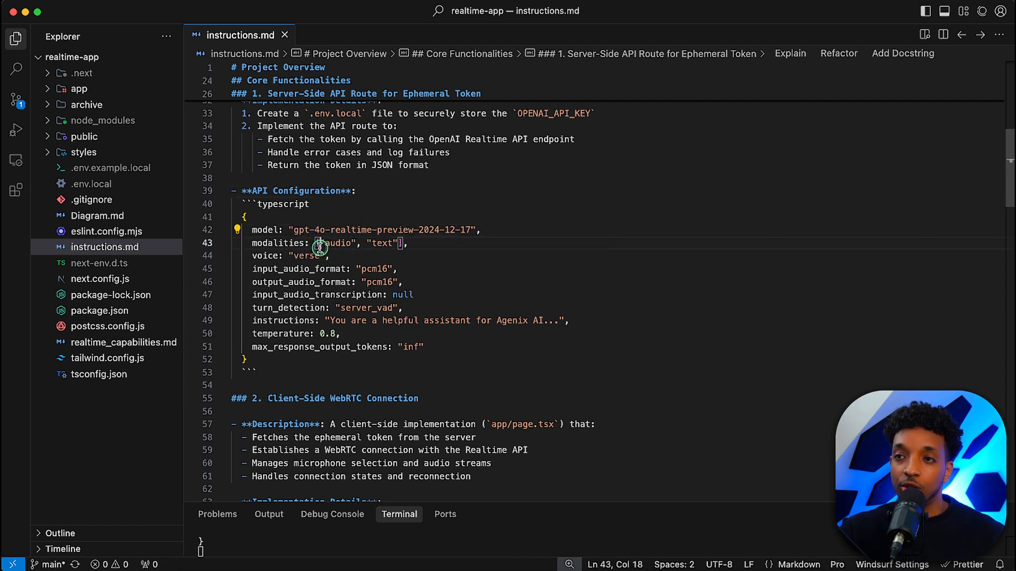
double_click(329, 242)
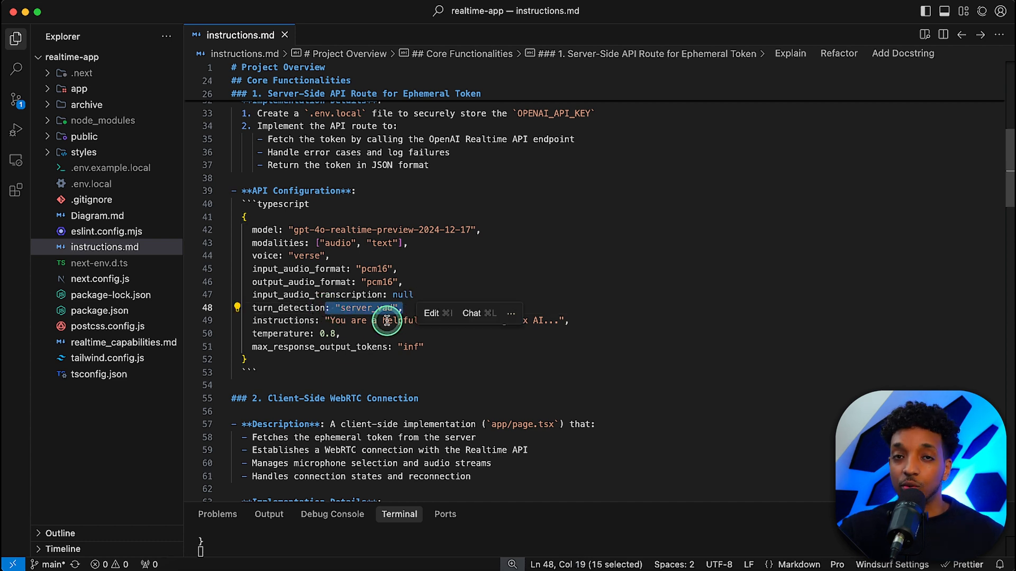
left_click(291, 333)
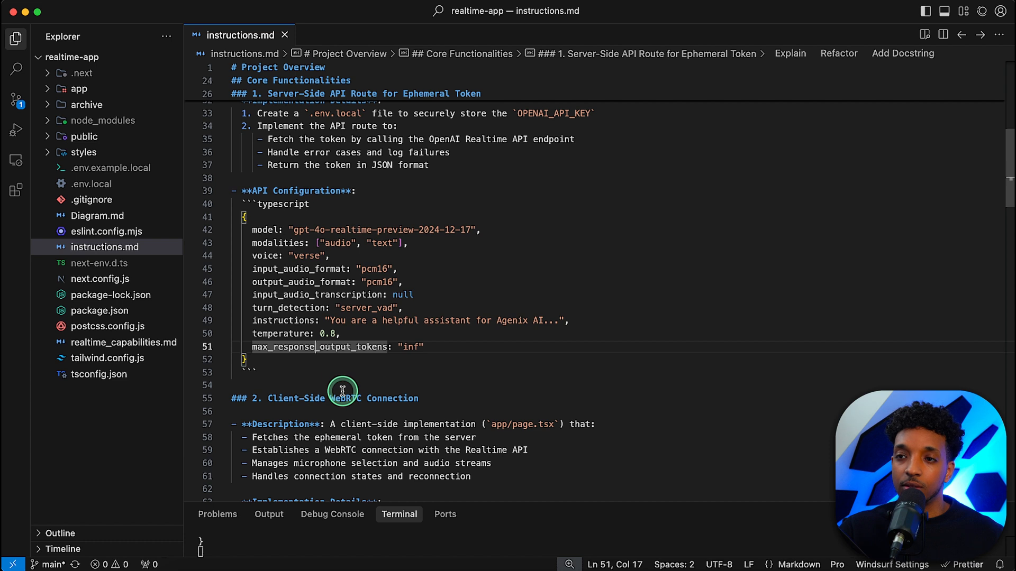
scroll("down", 3)
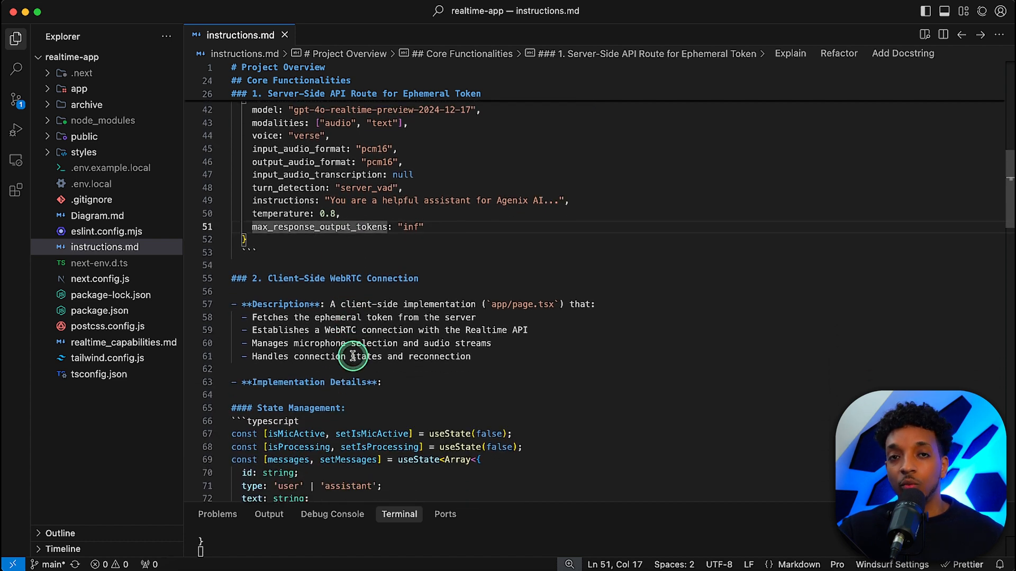
mouse_move(531, 320)
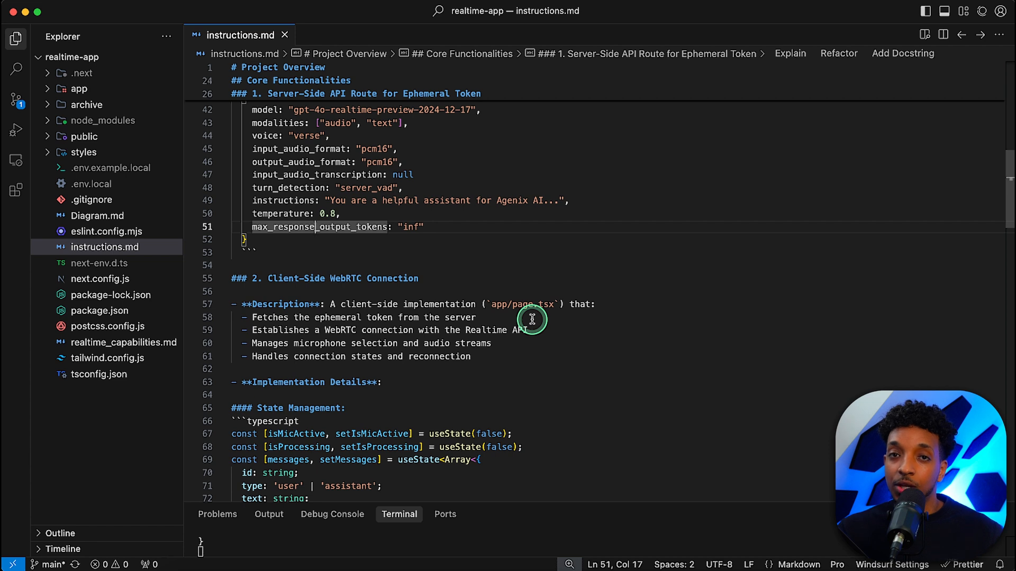
mouse_move(366, 329)
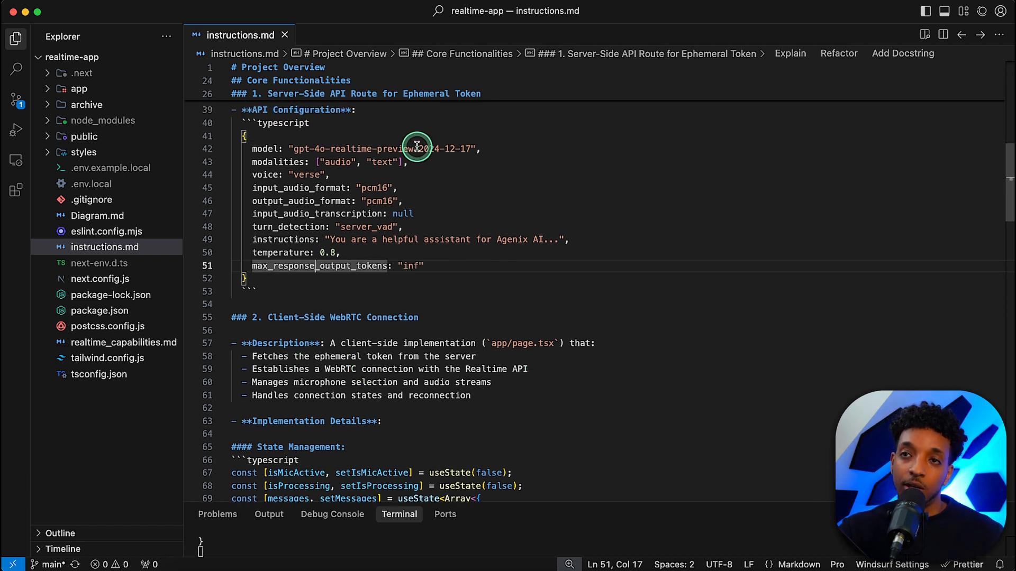
scroll("down", 3)
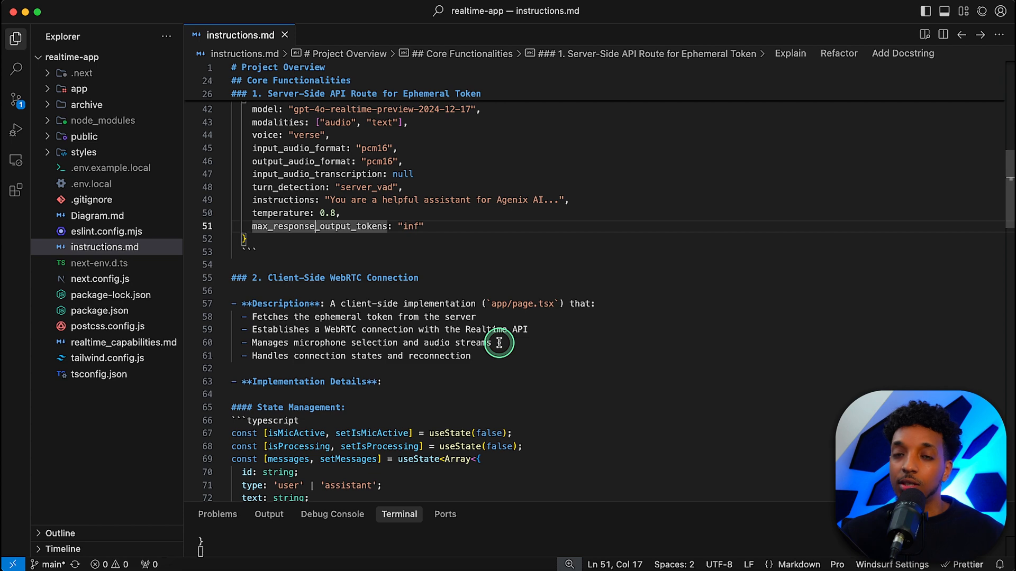
scroll("down", 3)
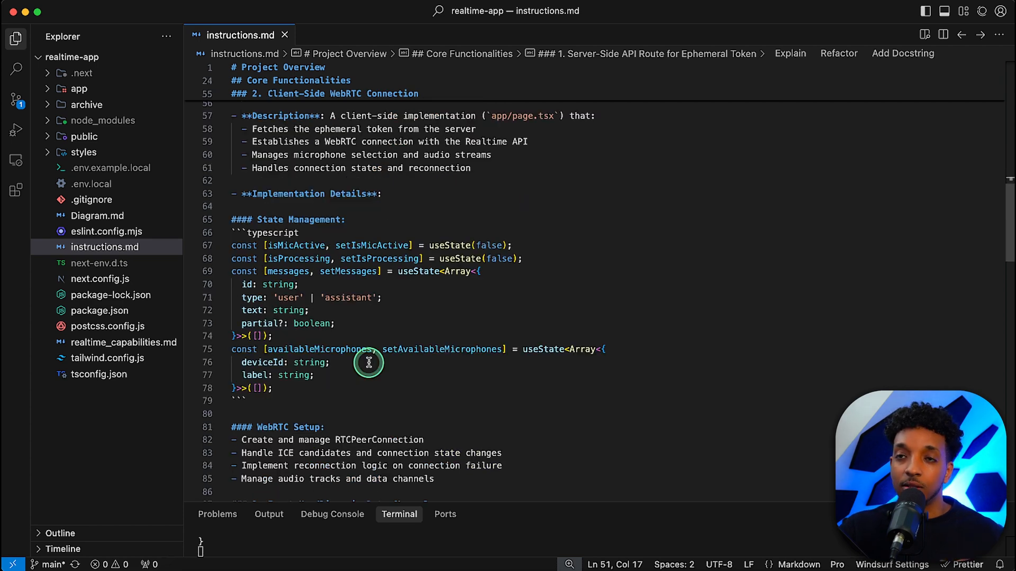
scroll("down", 3)
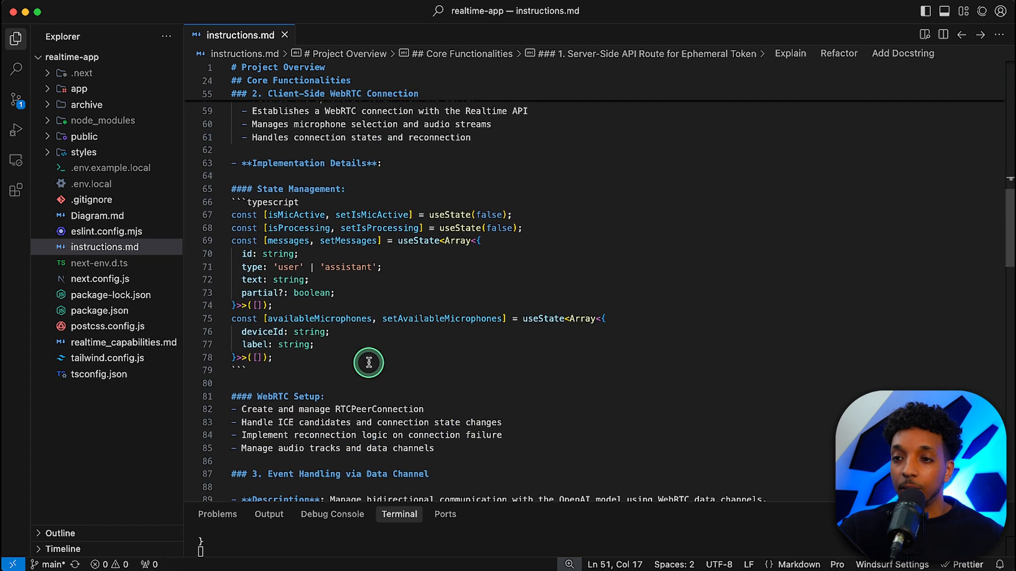
scroll("down", 3)
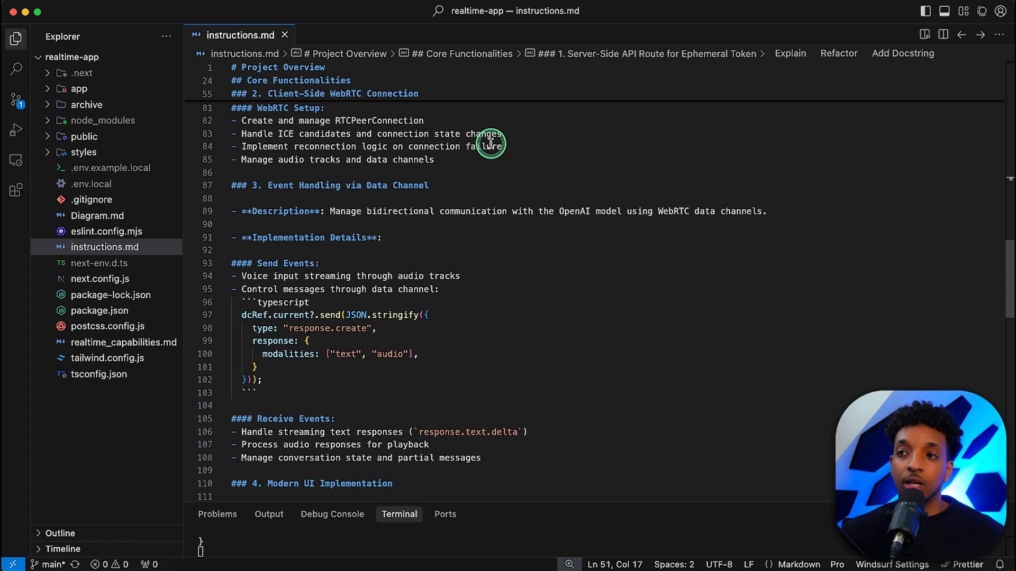
mouse_move(544, 223)
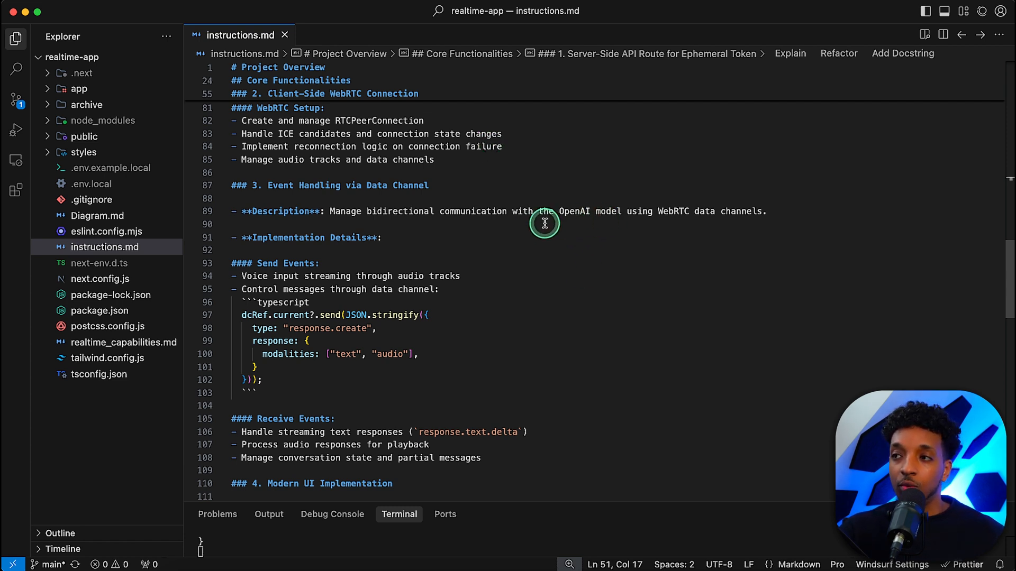
scroll("down", 3)
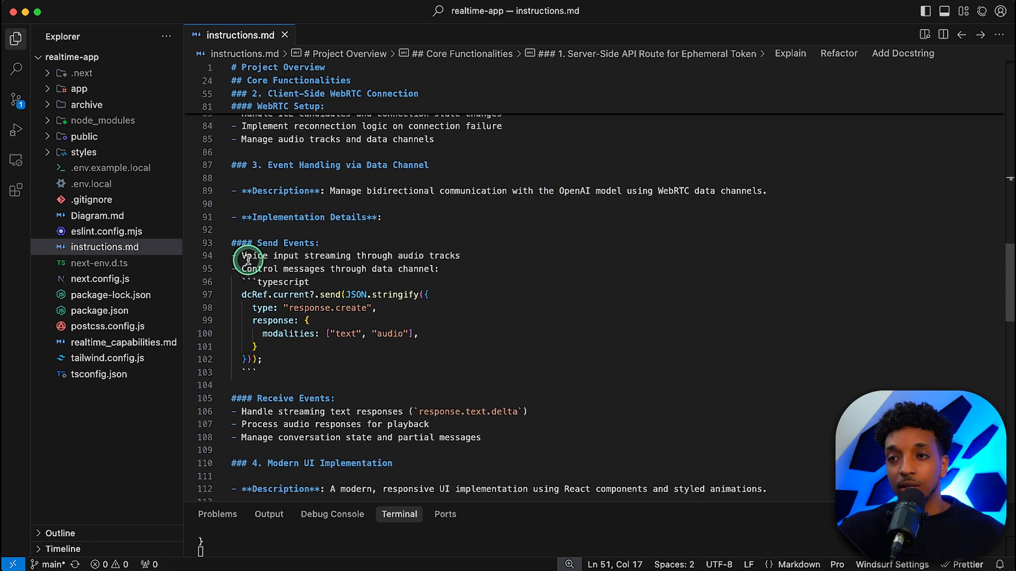
mouse_move(303, 266)
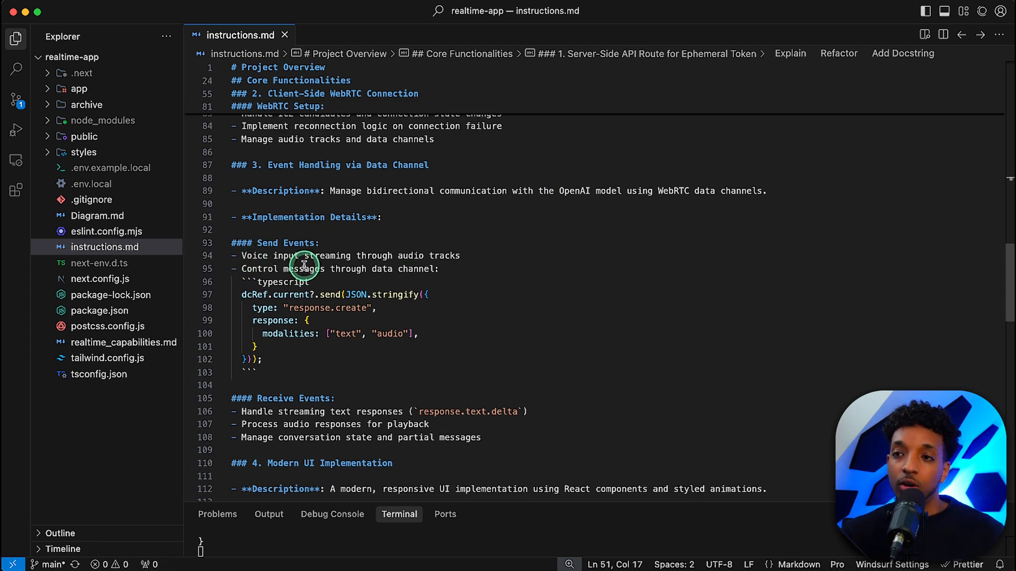
left_click(438, 255)
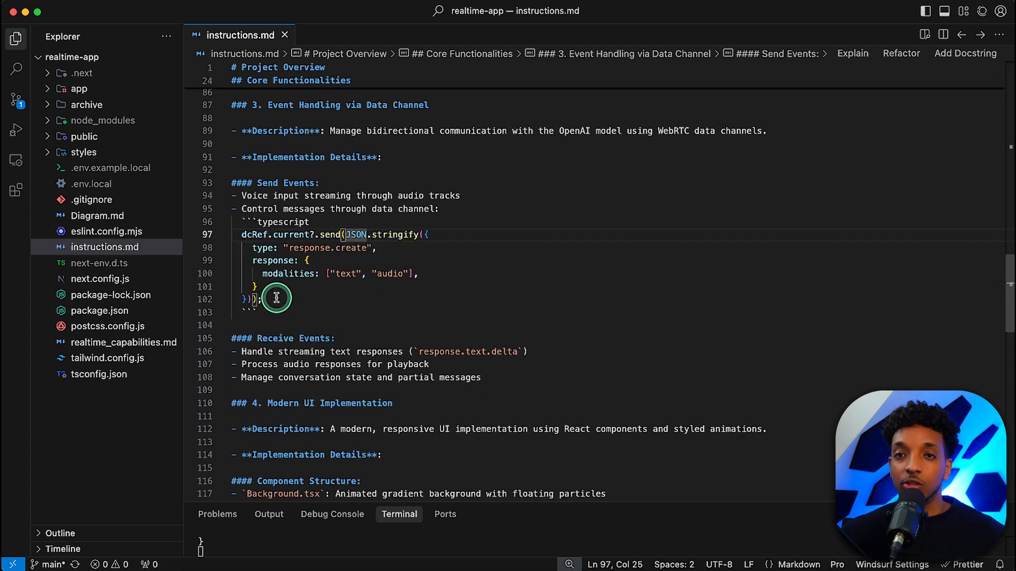
scroll("down", 3)
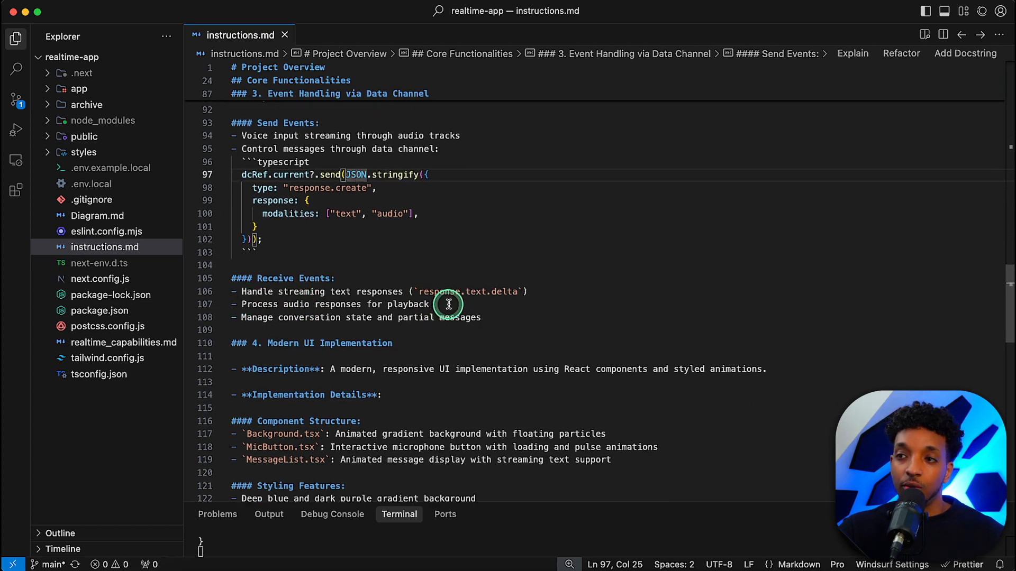
mouse_move(490, 304)
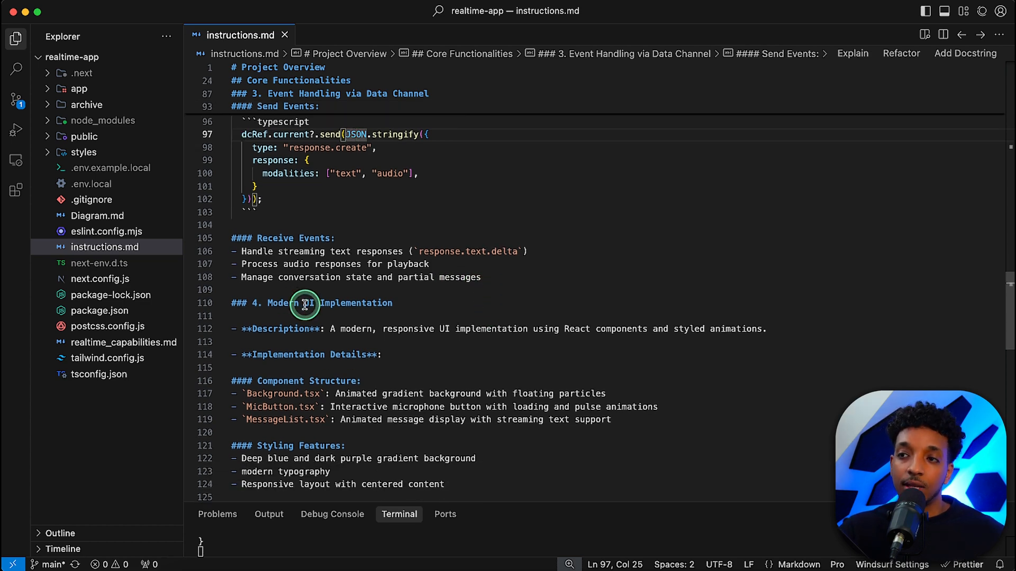
scroll("down", 3)
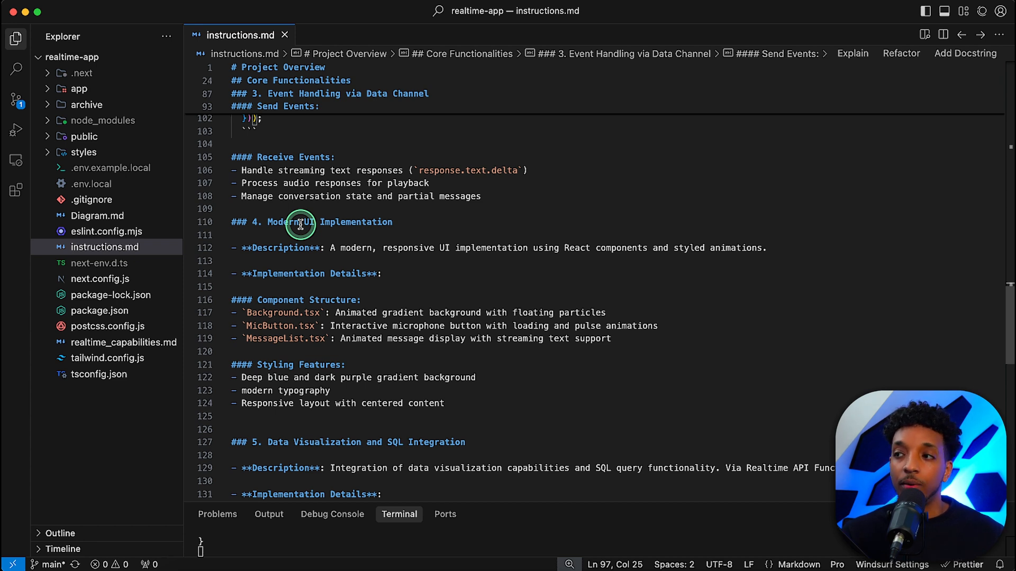
scroll("down", 3)
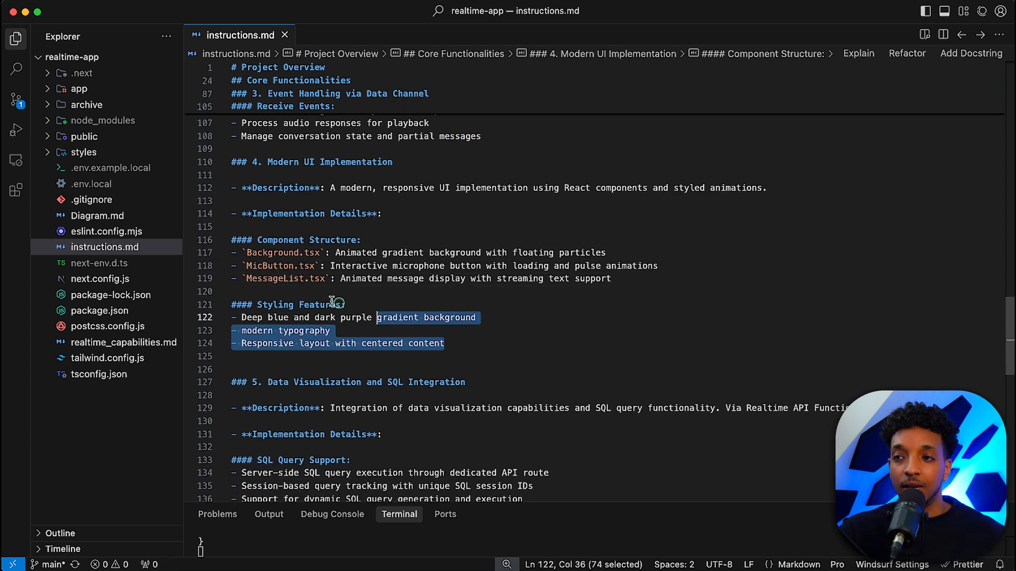
left_click(394, 234)
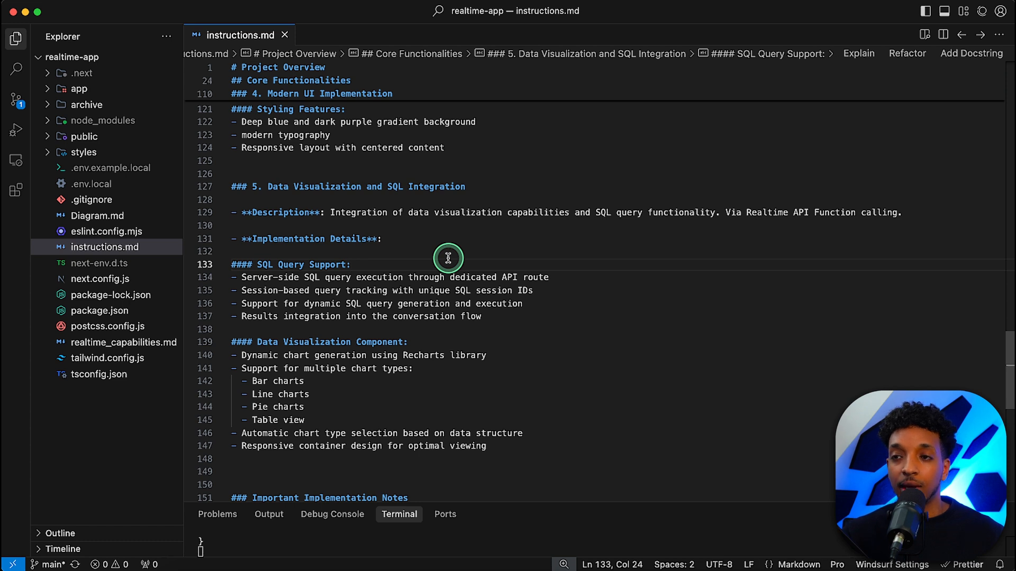
mouse_move(494, 333)
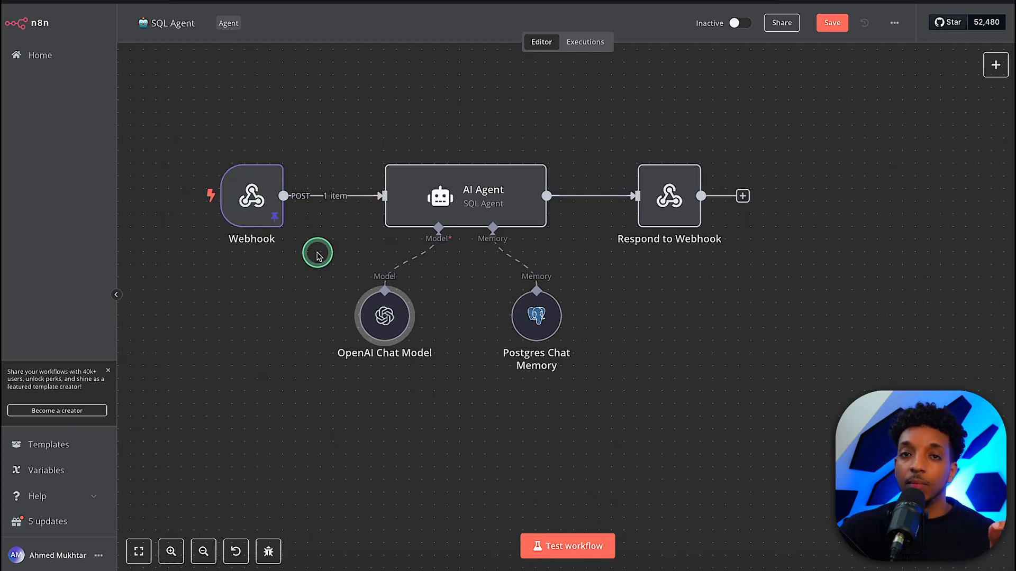
mouse_move(483, 231)
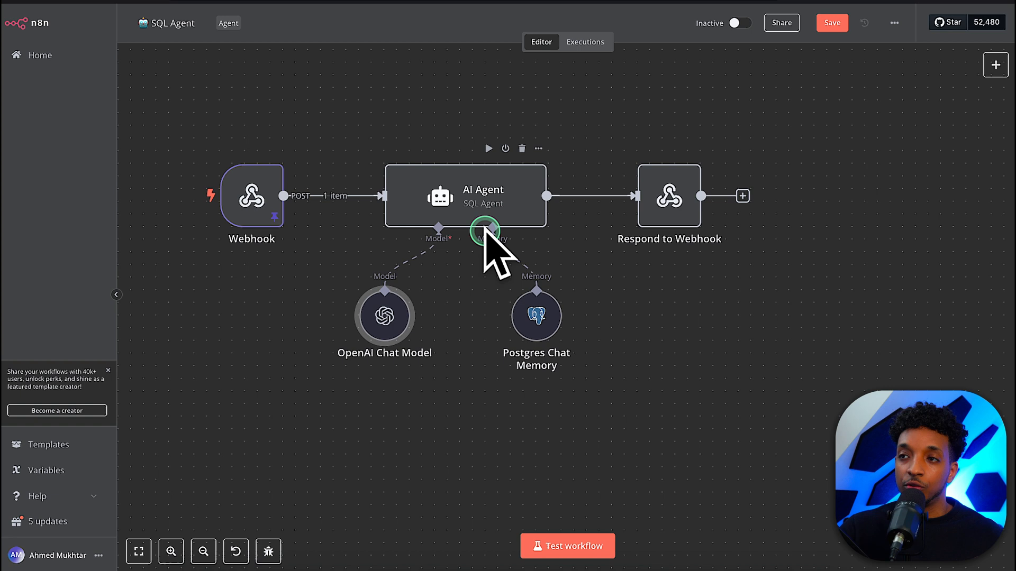
mouse_move(648, 221)
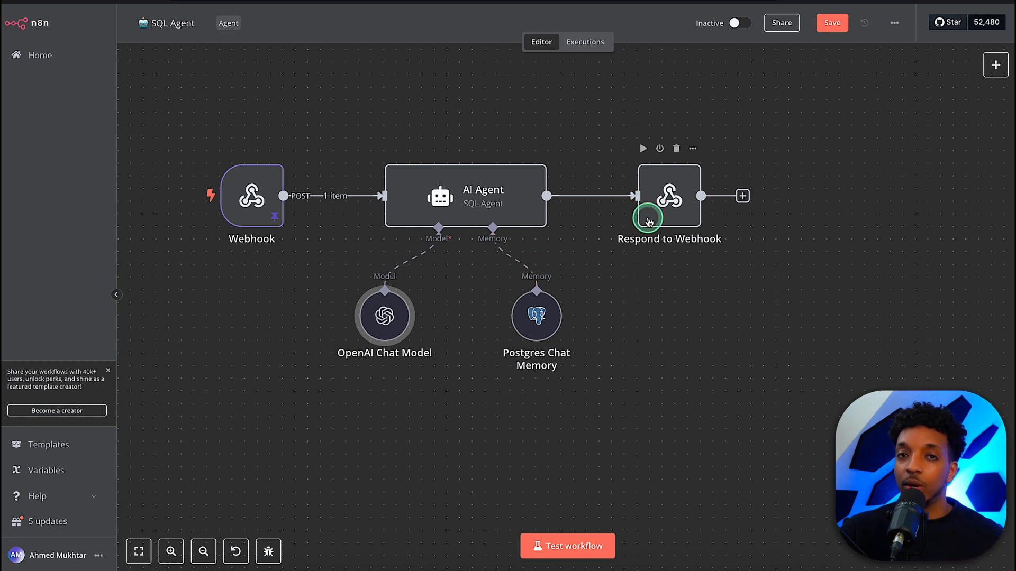
mouse_move(615, 283)
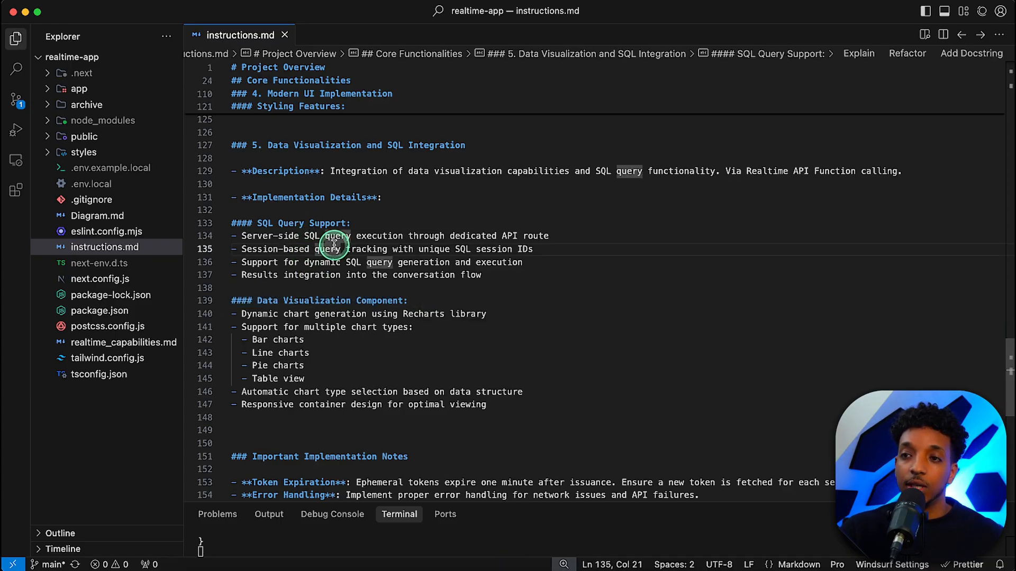
mouse_move(409, 314)
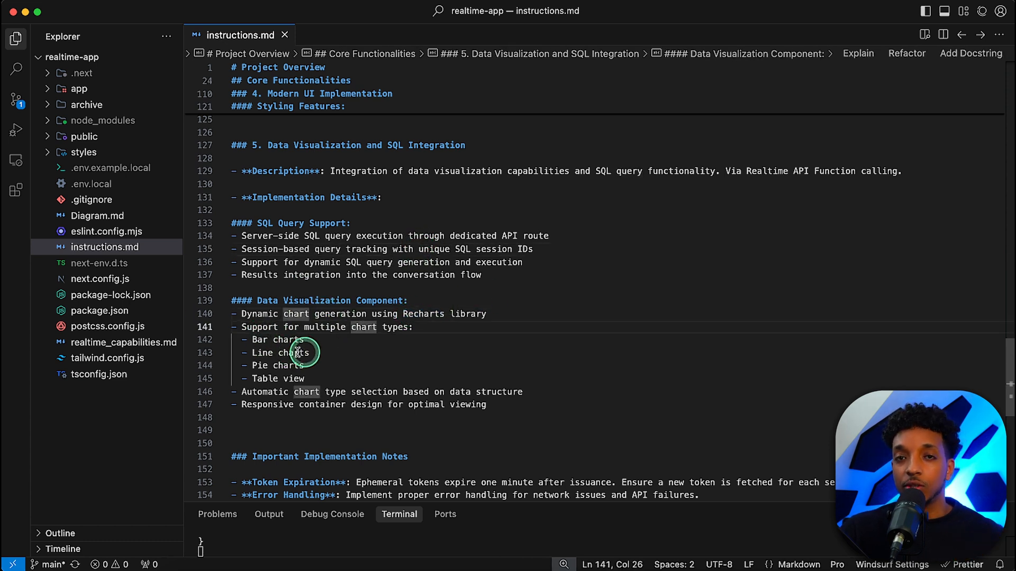
mouse_move(332, 357)
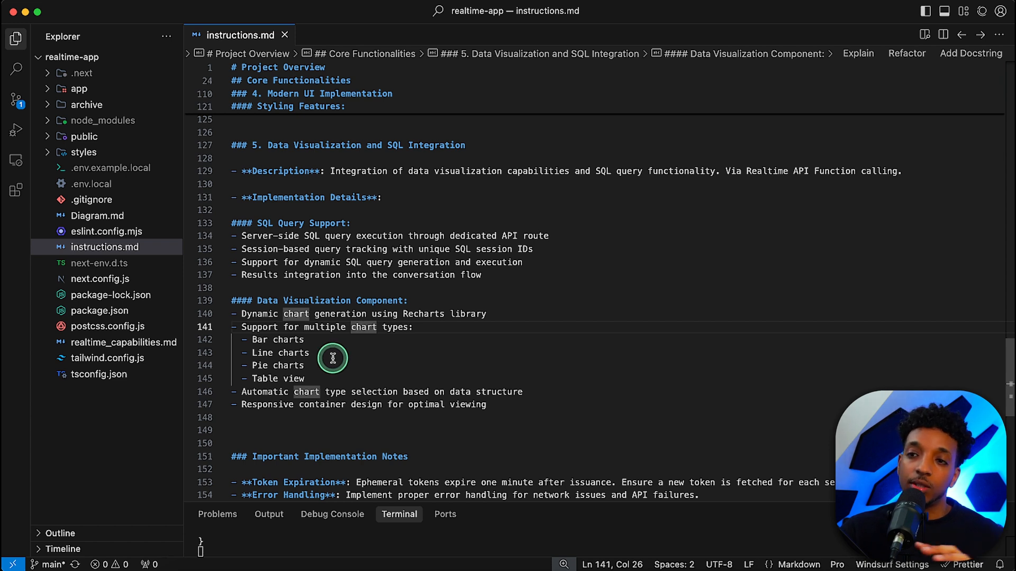
Scroll instructions.md past the Data Visualization Component to the Important Implementation Notes
left_click(332, 392)
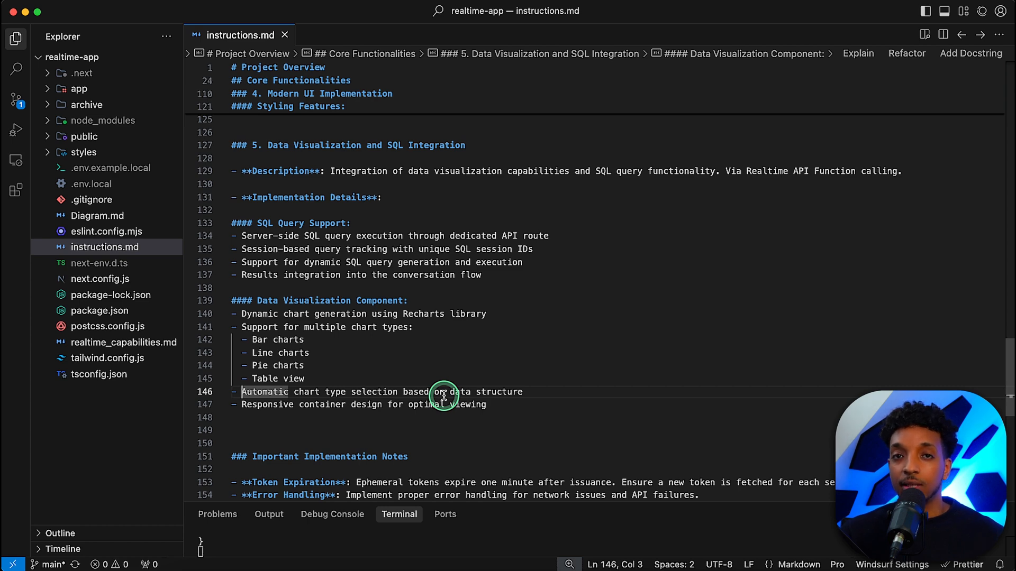
scroll("down", 3)
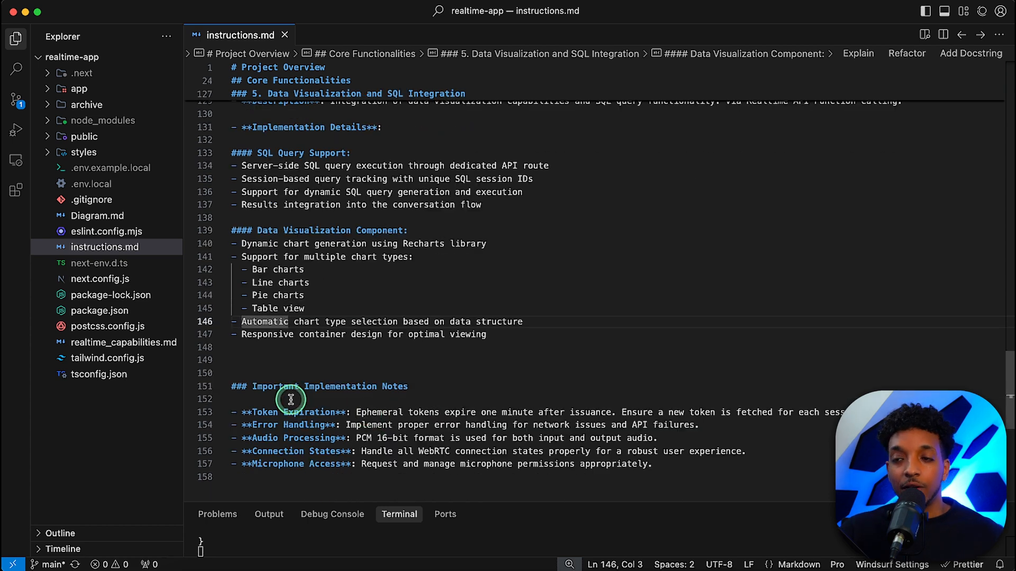
mouse_move(488, 397)
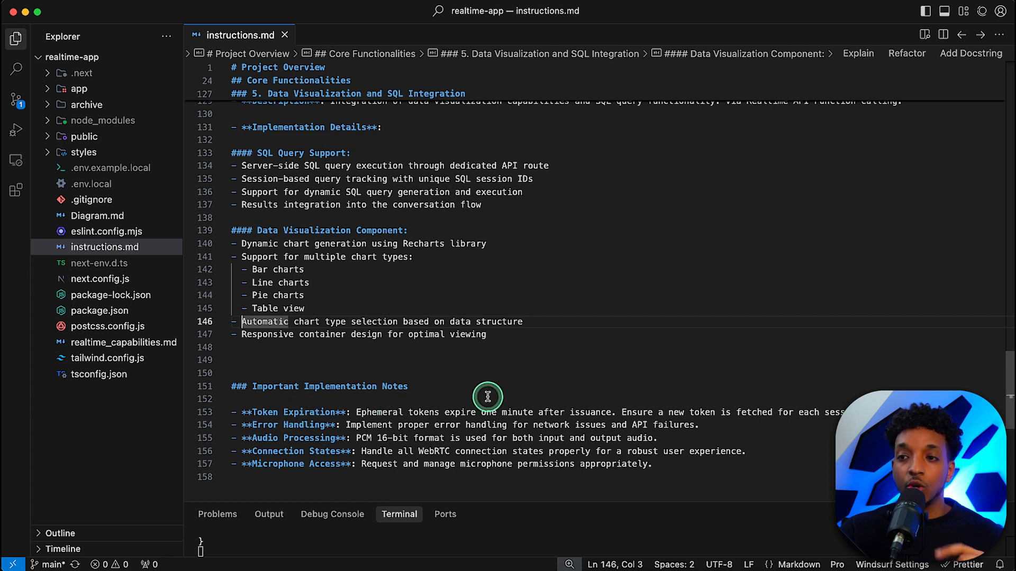